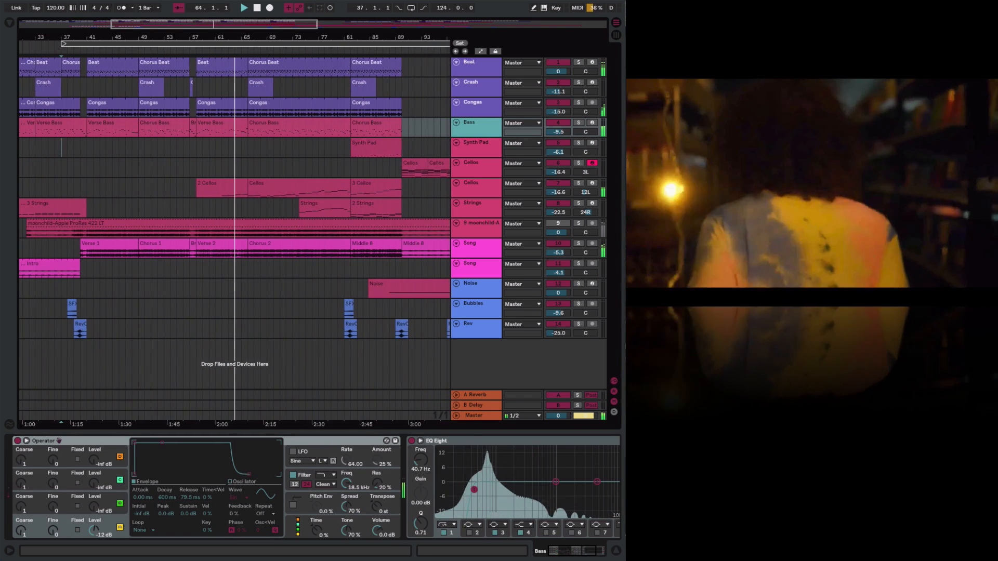
- Select the Strings track to display its Kontakt 5 instrument in the Detail View
{"action": "left_click", "coordinate": [474, 62]}
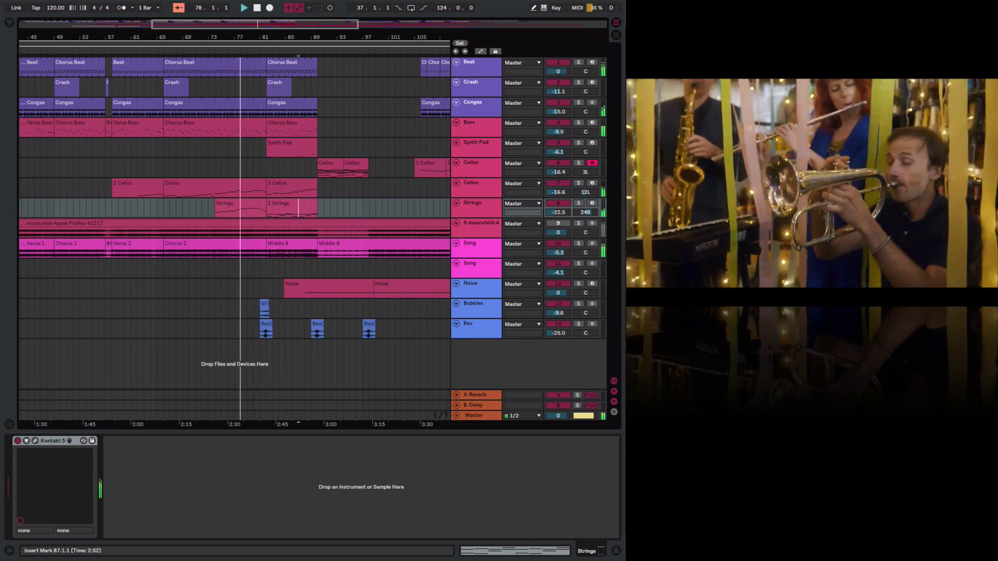
- Open the '2 Strings' clip in the MIDI Note Editor to view its chord notes
{"action": "double_click", "coordinate": [278, 203]}
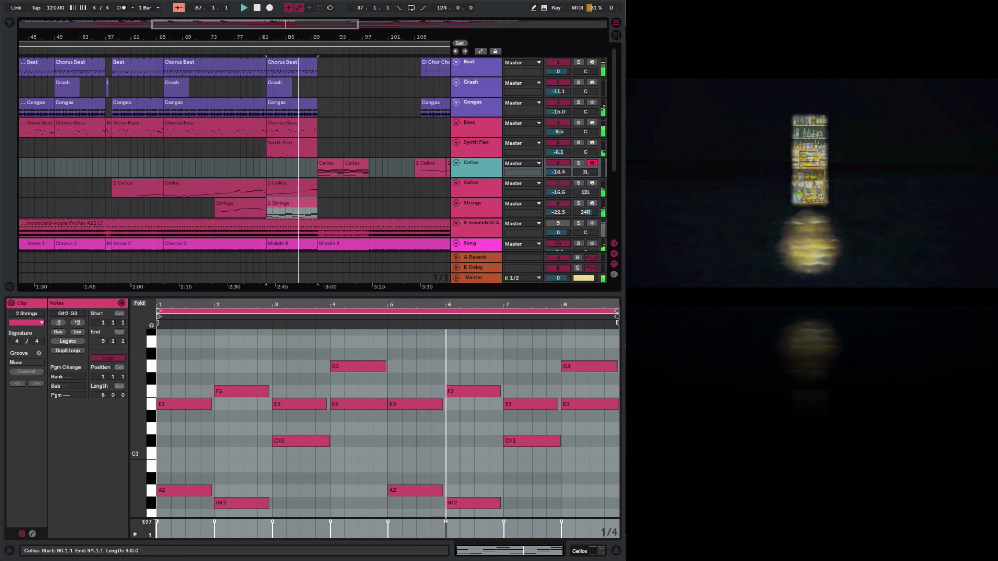
- Select the Beat track to show its Drum Rack and kick sample during playback
{"action": "left_click", "coordinate": [327, 163]}
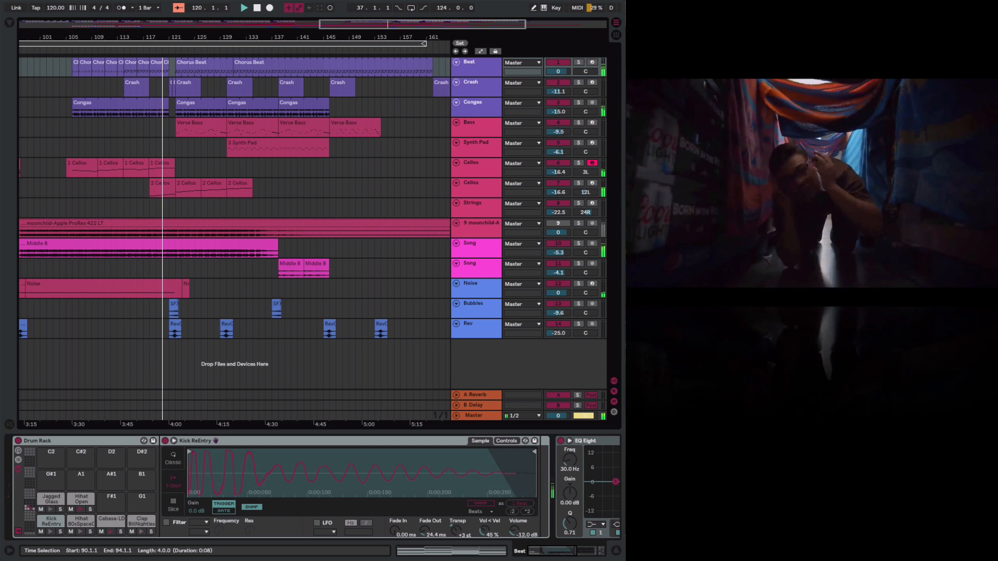
{"action": "left_click", "coordinate": [243, 8]}
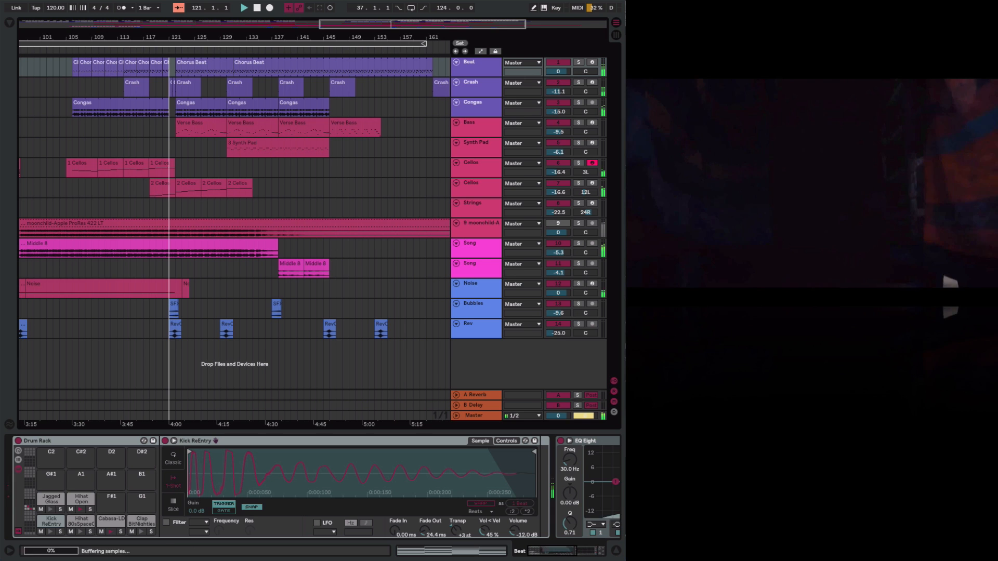